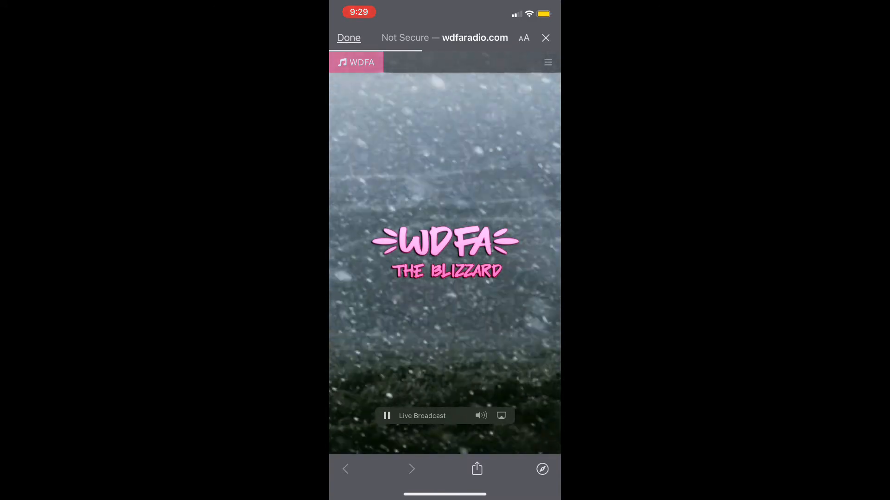
# Step: Close the radio page, scroll through other-logs, and show the WAHC server's channel list
pyautogui.click(444, 250)
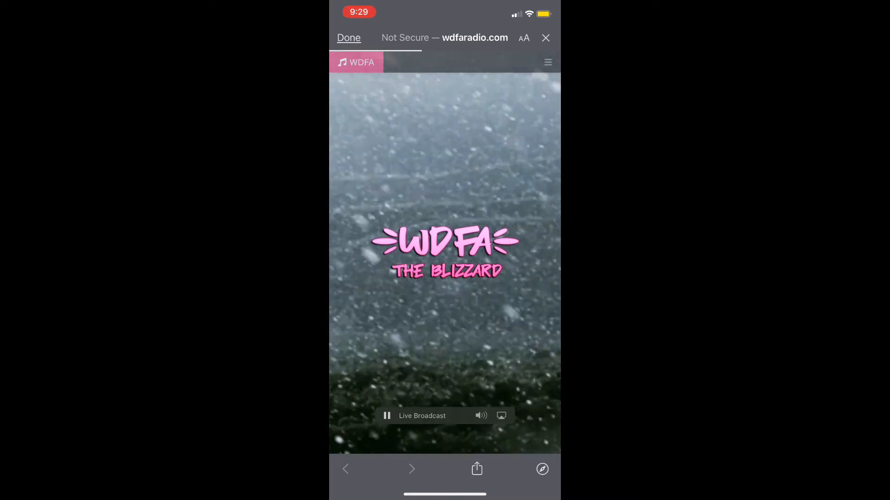
pyautogui.click(349, 38)
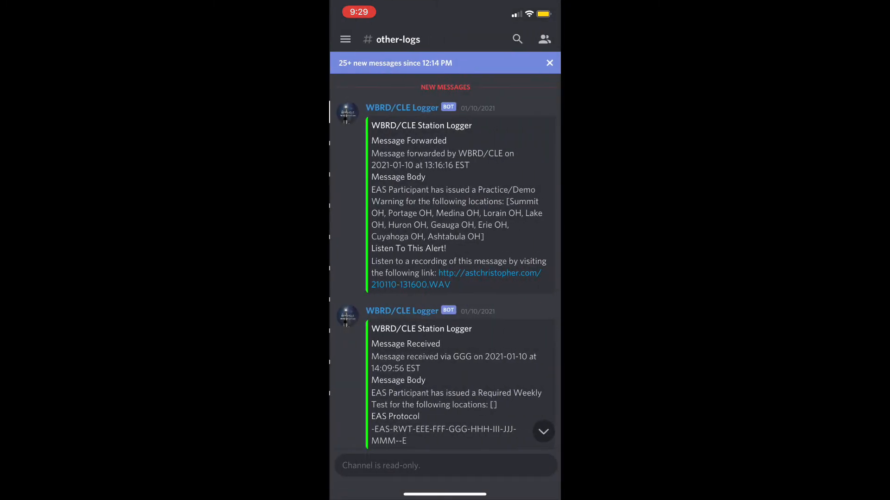
pyautogui.scroll(-3)
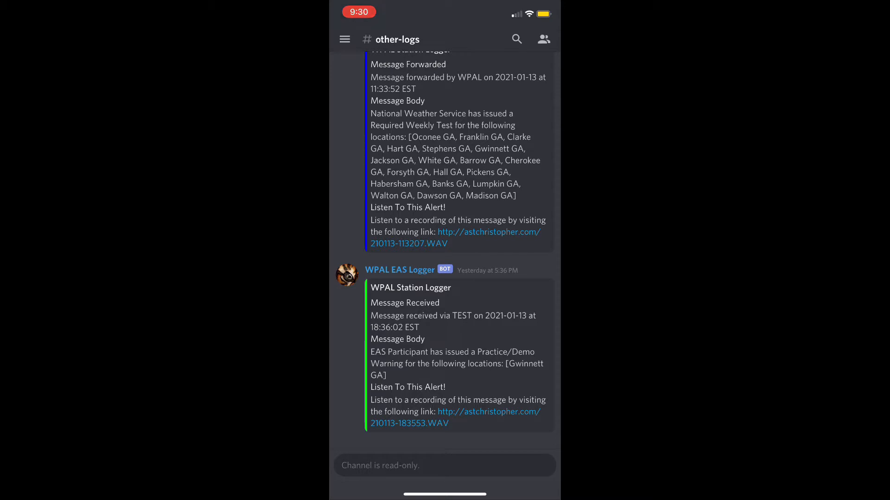
pyautogui.click(344, 39)
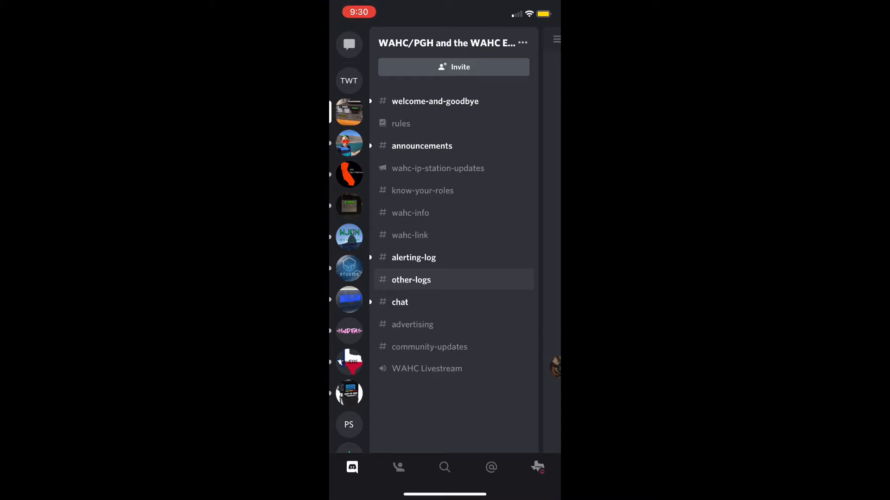
# Step: Go to WJON's #logger-boi and open the Blizzard Warning 210114-102726.WAV link
pyautogui.click(348, 234)
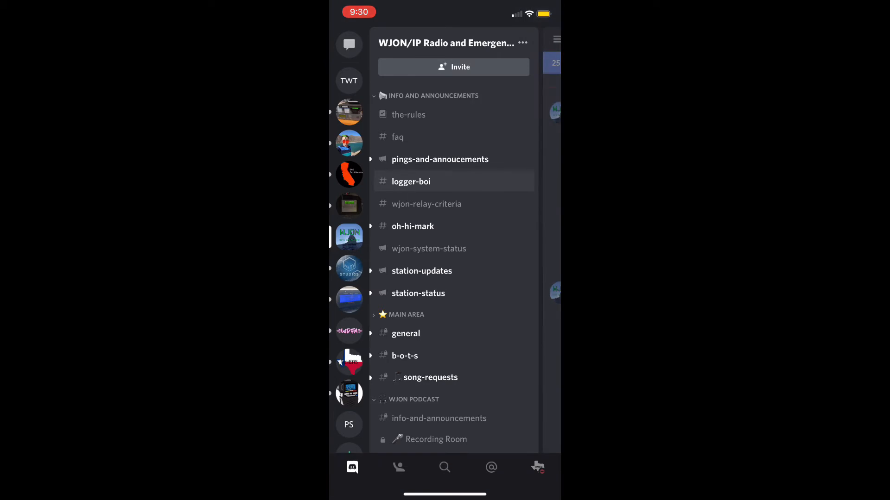
pyautogui.click(411, 182)
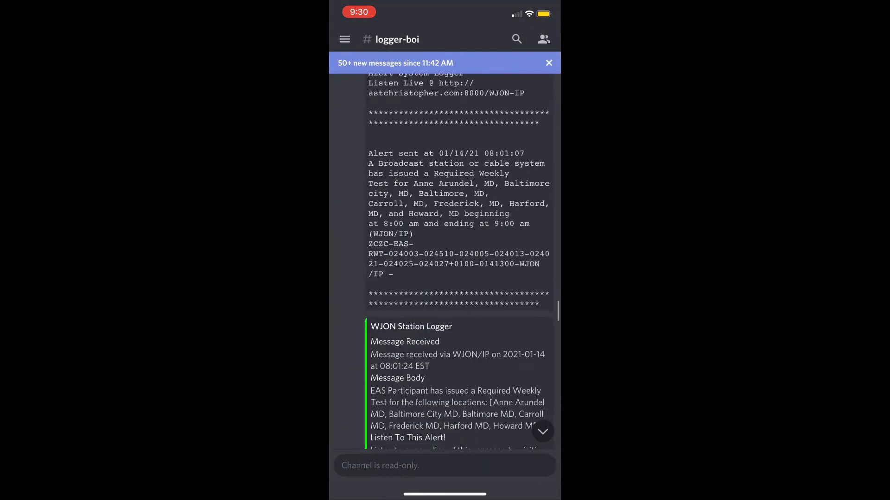
pyautogui.scroll(-3)
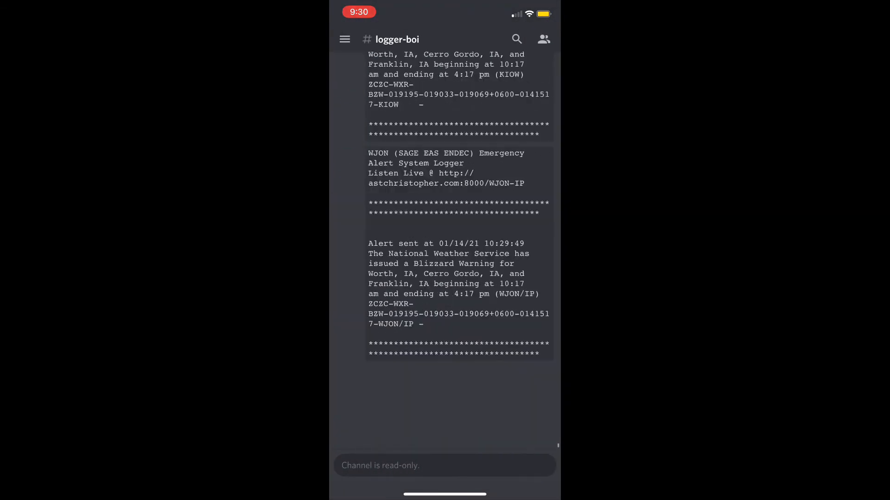
pyautogui.scroll(3)
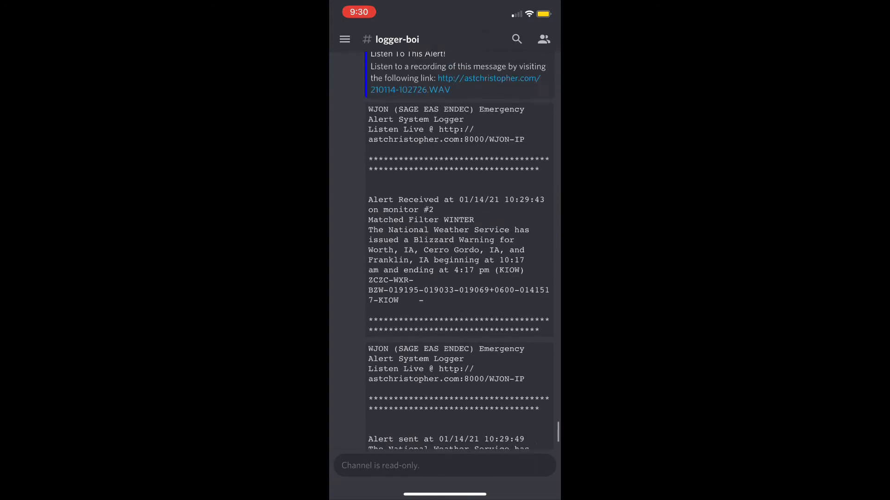
pyautogui.click(487, 78)
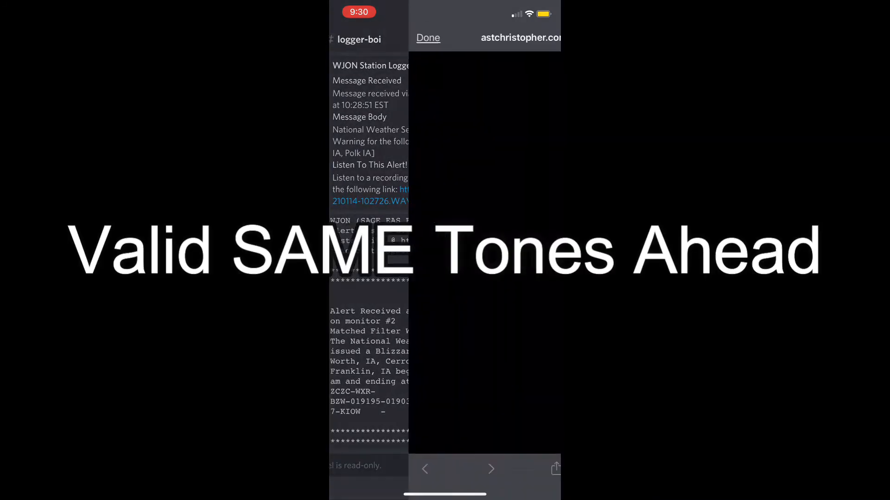